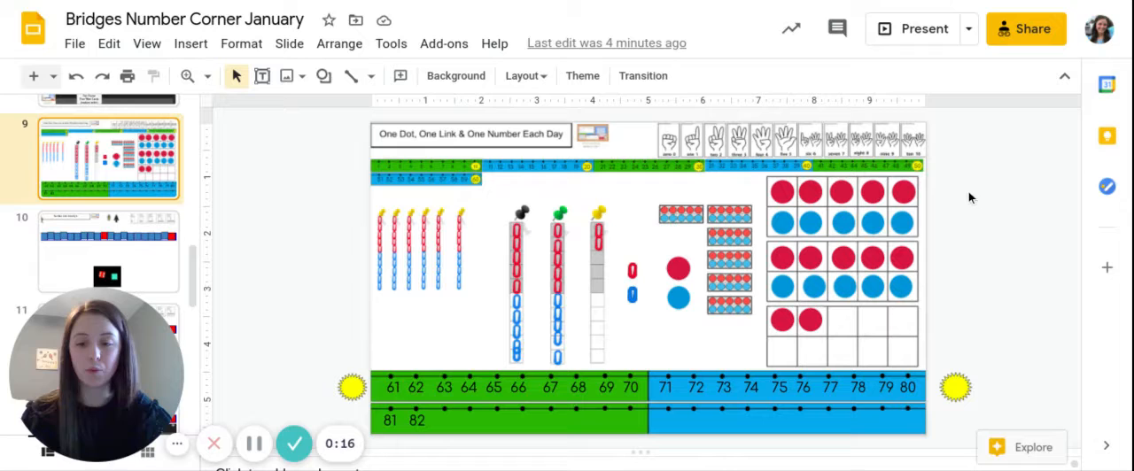
{"action": "mouse_move", "coordinate": [939, 188]}
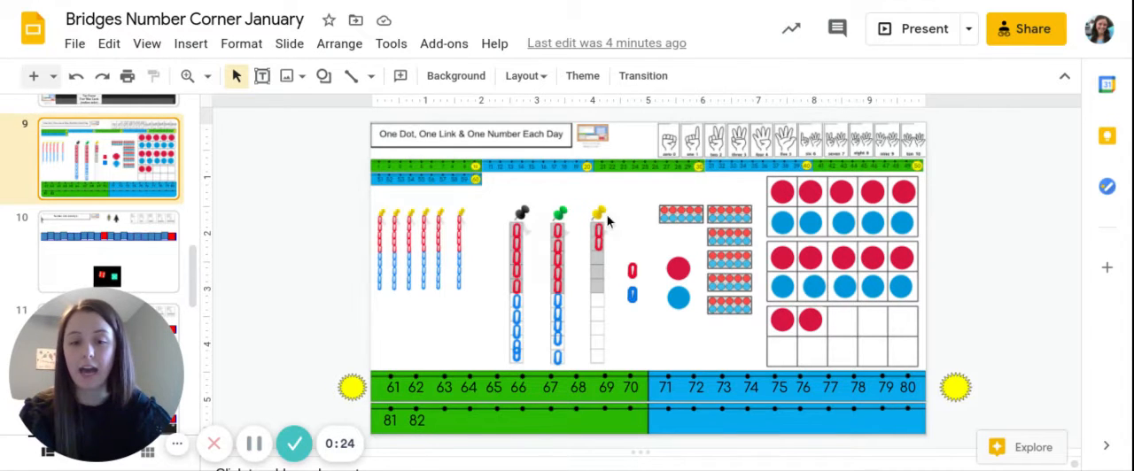
{"action": "mouse_move", "coordinate": [599, 231]}
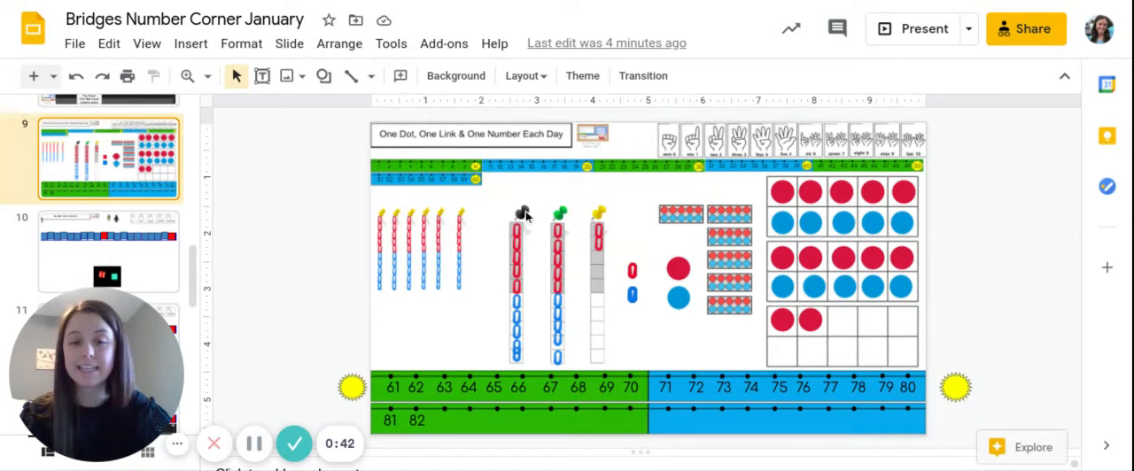
{"action": "mouse_move", "coordinate": [567, 227]}
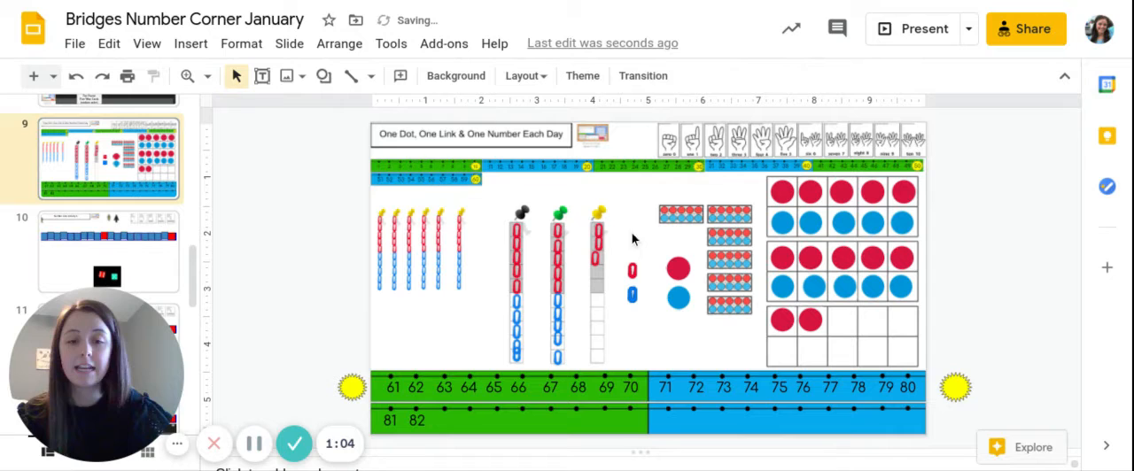
{"action": "left_click", "coordinate": [588, 257]}
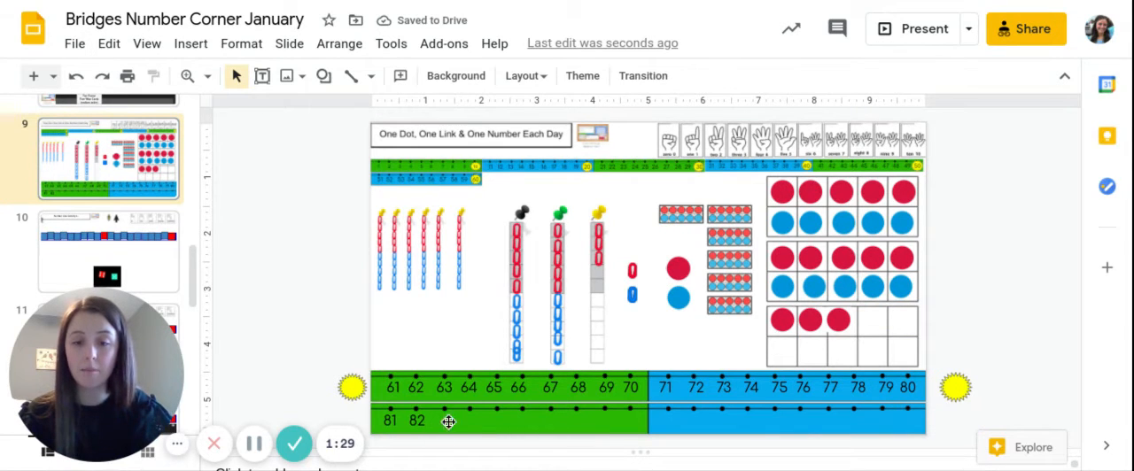
Enter 83 on the number line directly after 82 so it reads 81, 82, 83
{"action": "left_click", "coordinate": [446, 420]}
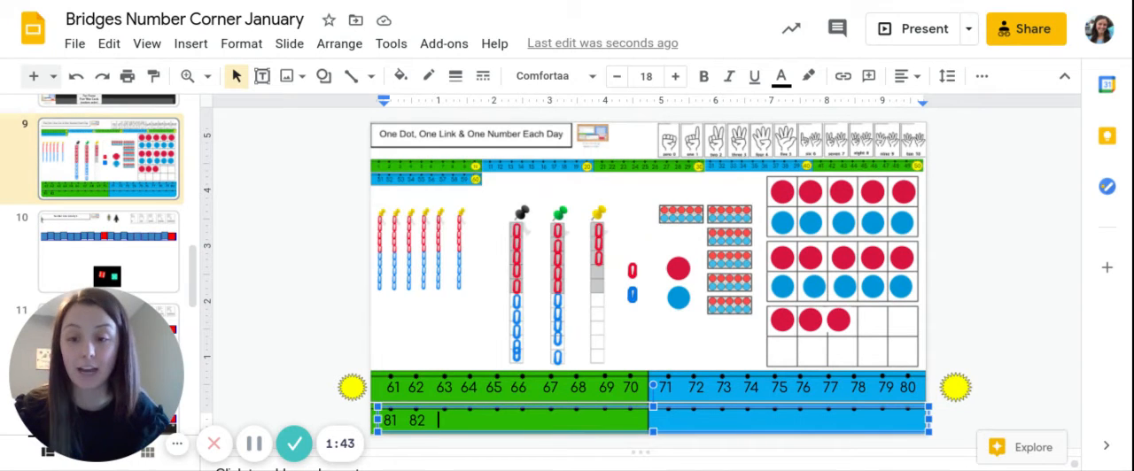
{"action": "type", "text": "8"}
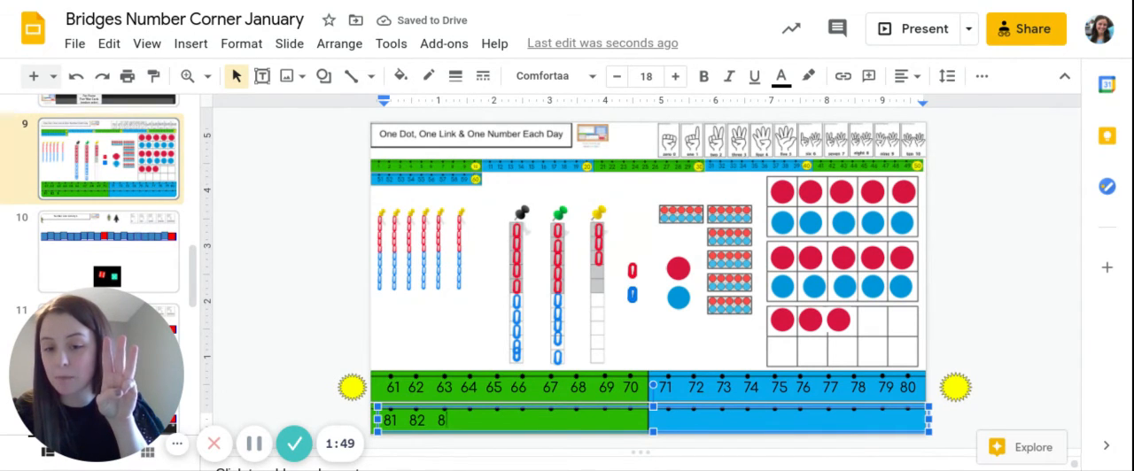
{"action": "type", "text": "3"}
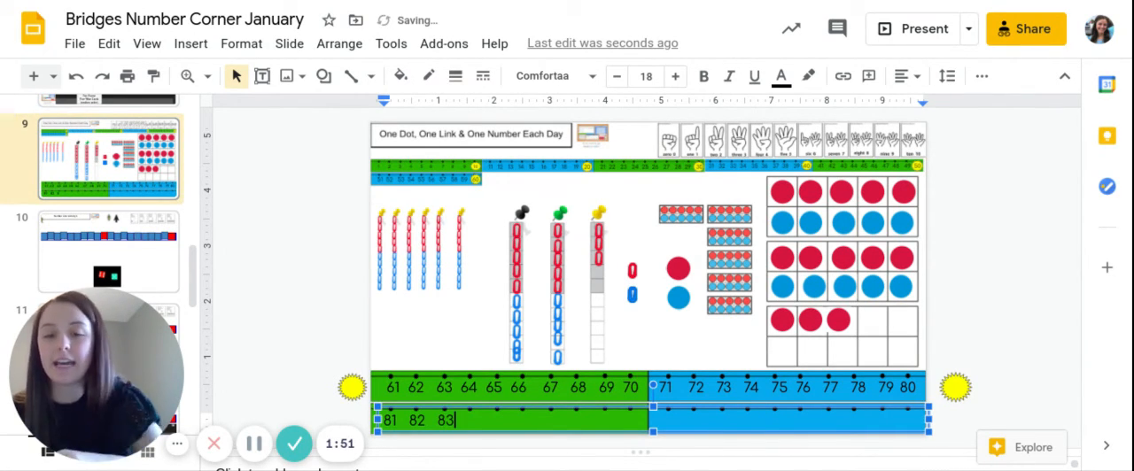